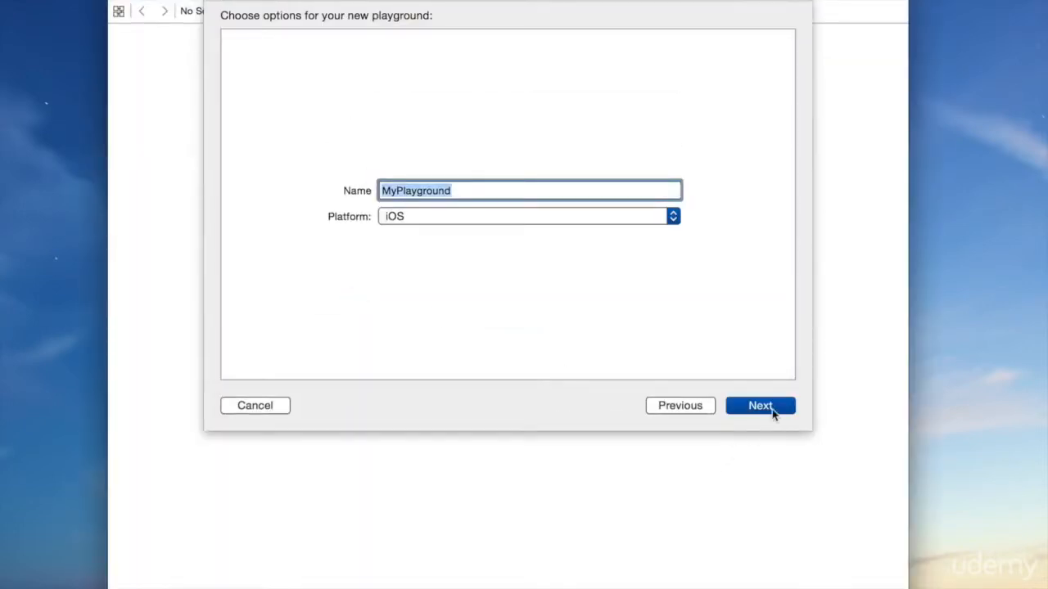
Step: Create the iOS playground MyPlayground, replacing the existing file of that name
left_click(760, 405)
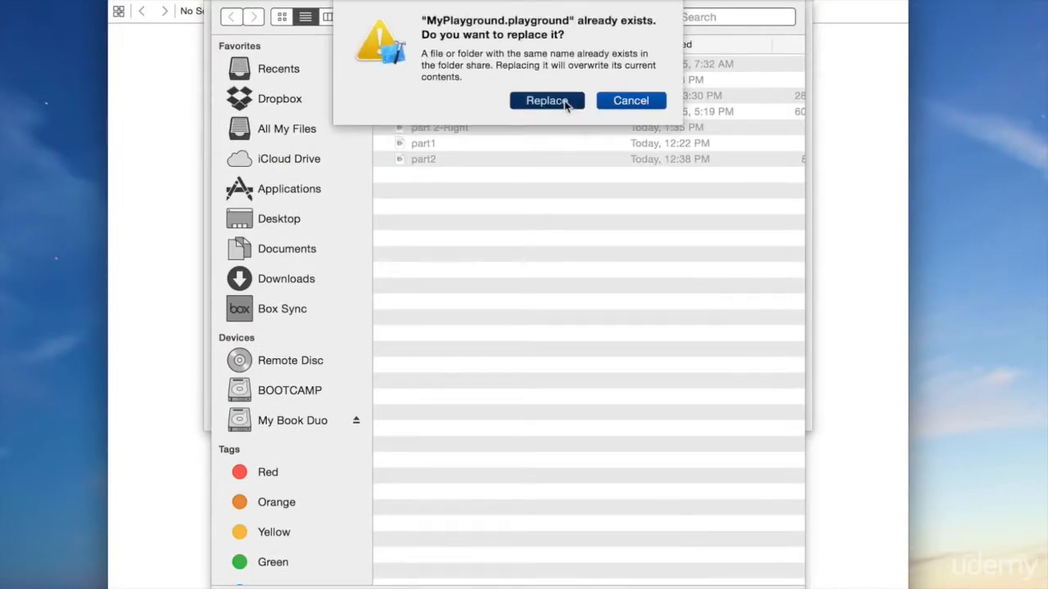
left_click(547, 100)
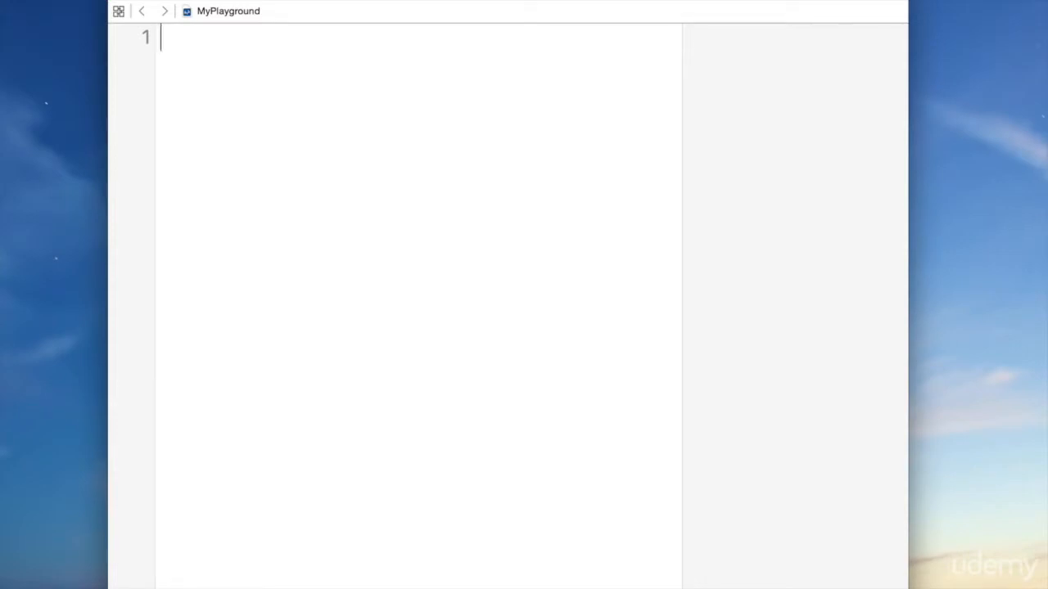
Step: Enter "hi there" on line 1 and 2 + 2 on line 3, showing 4 in the sidebar
type("\"hi there\"")
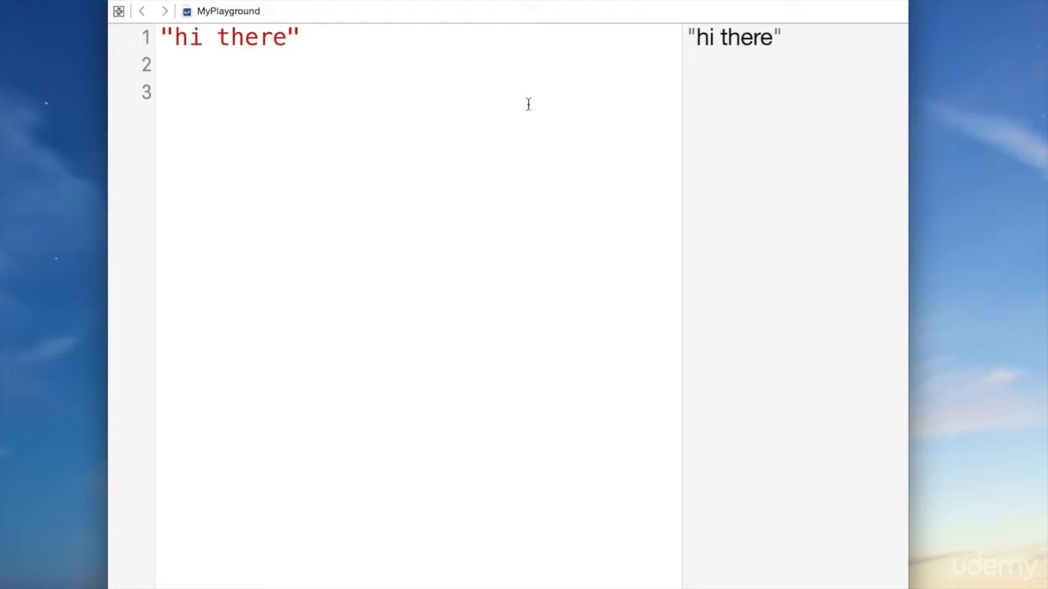
type("2 + 2")
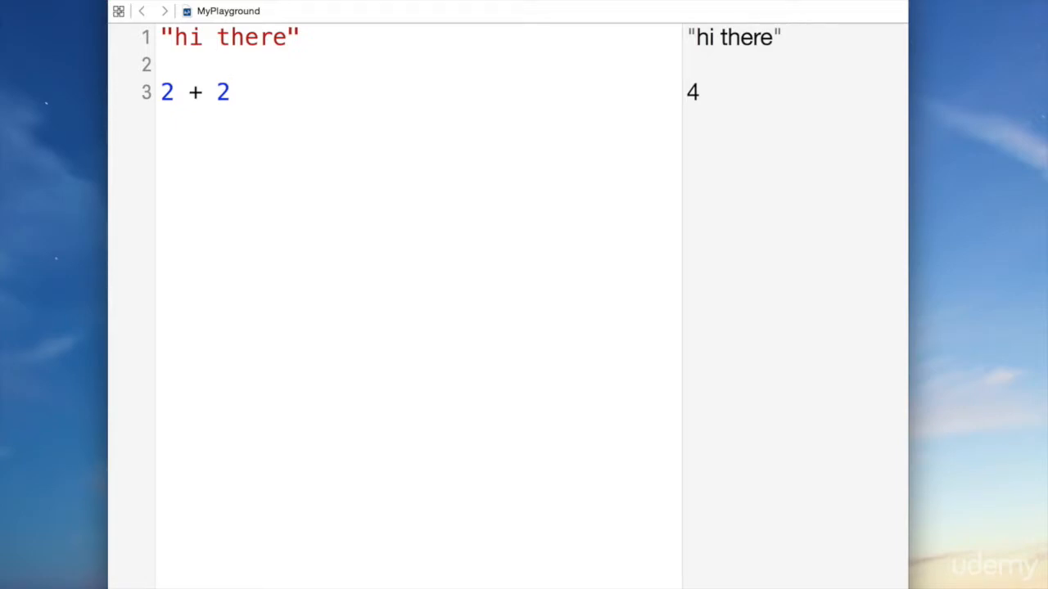
Step: Enter "hi" + "there" on line 5 below 2 + 2, evaluating to "hithere"
left_click(232, 92)
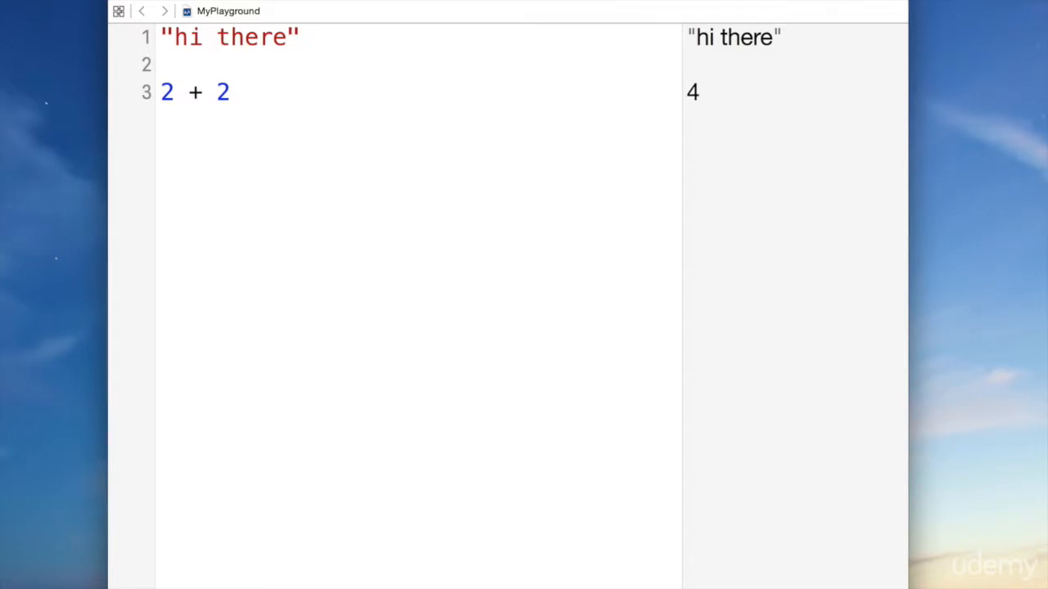
type("\"h\"")
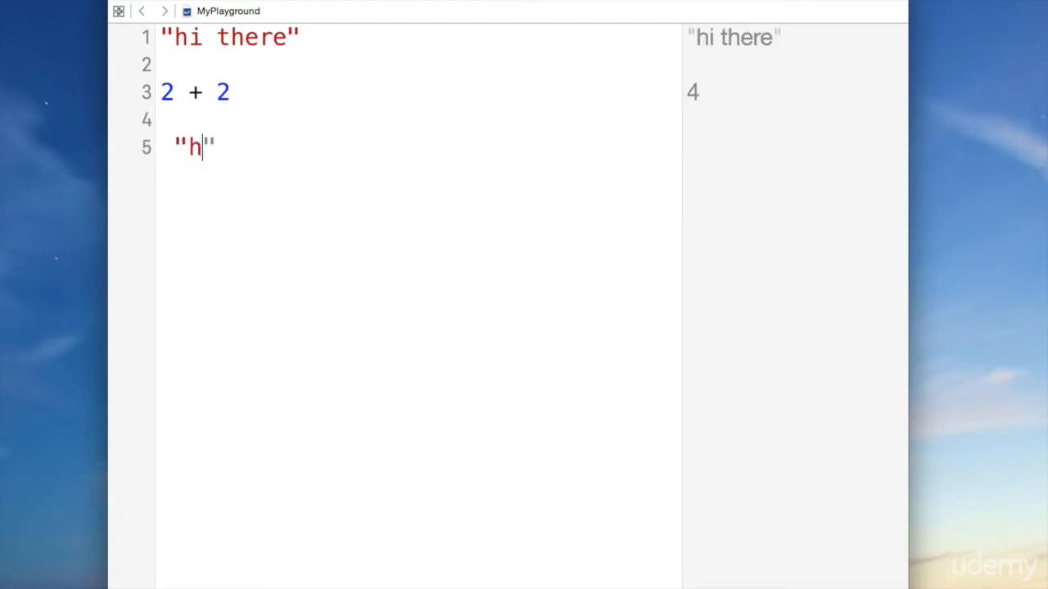
type("i\" +")
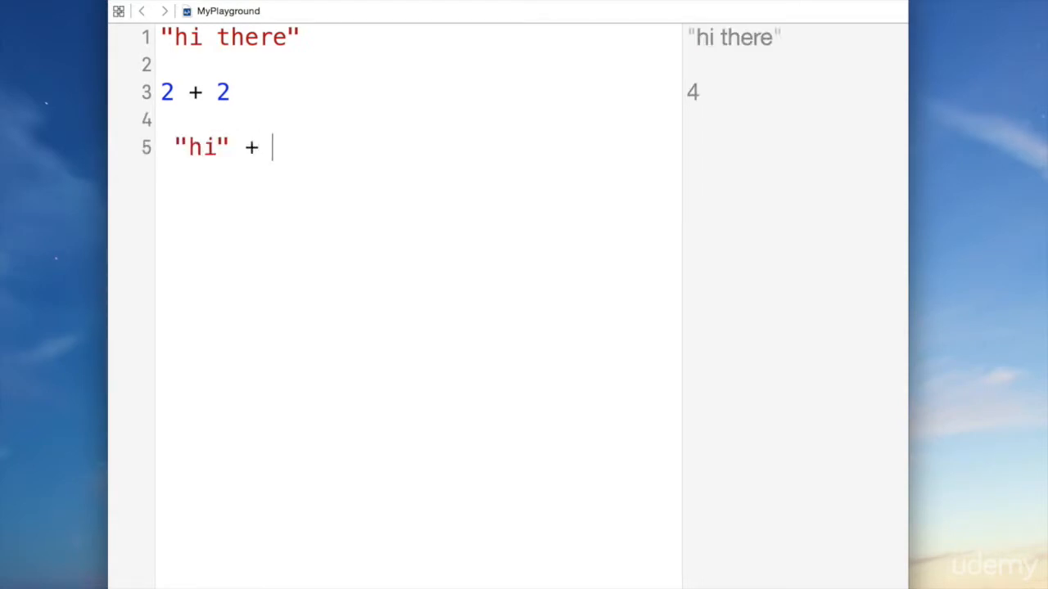
type("\"there\"")
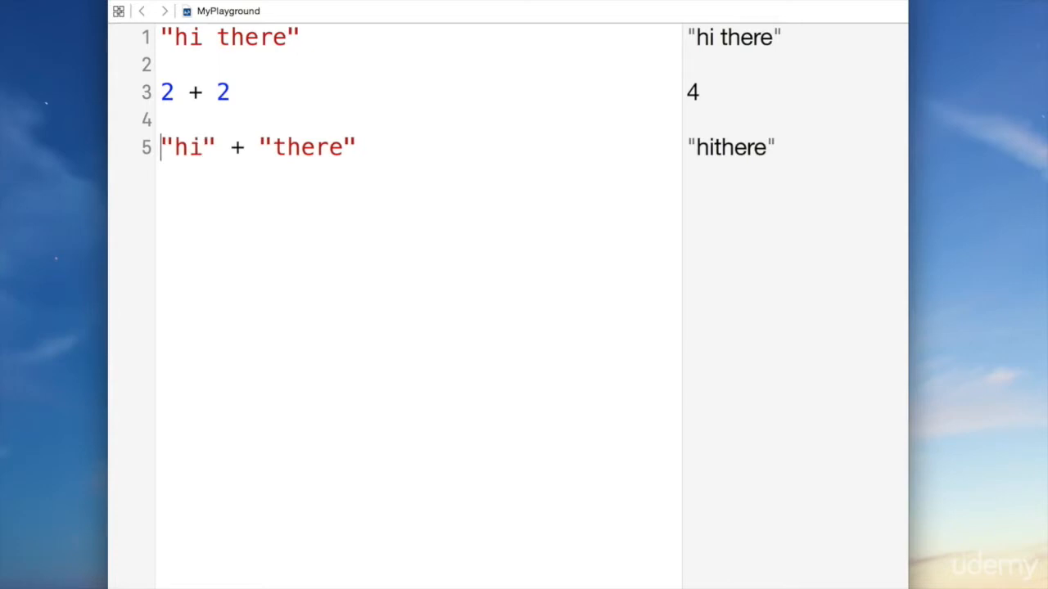
Step: Delete the 2 + 2 line and make line 3 read "hi" + " there"
left_click(164, 92)
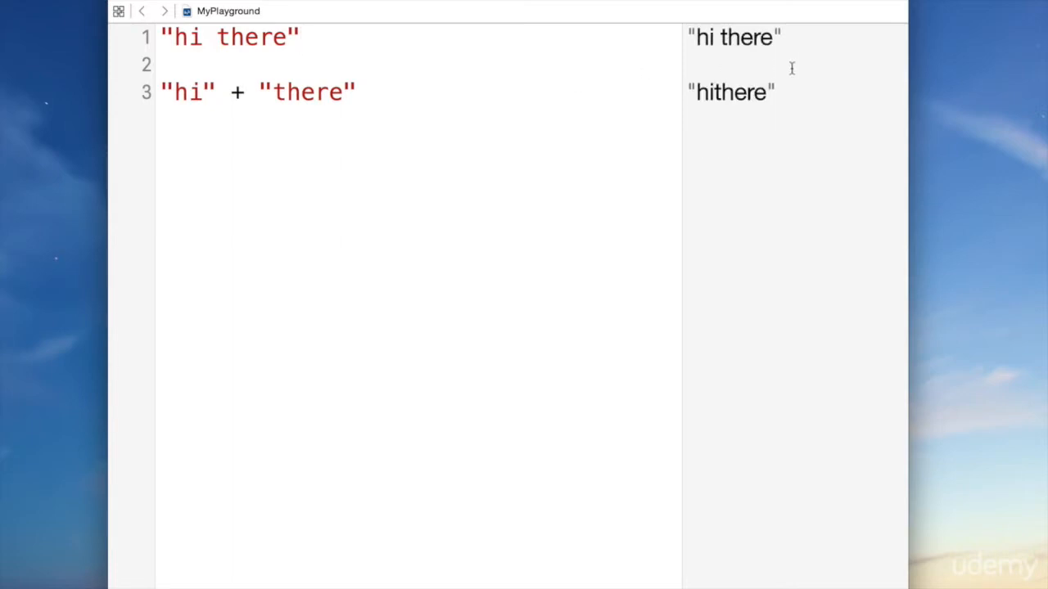
left_click(273, 92)
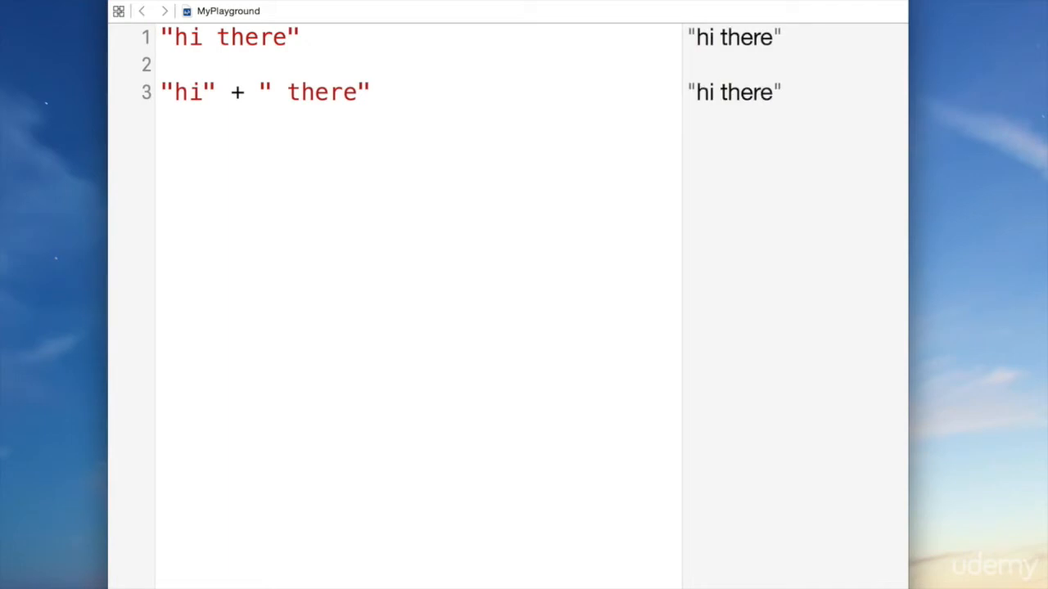
left_click(286, 92)
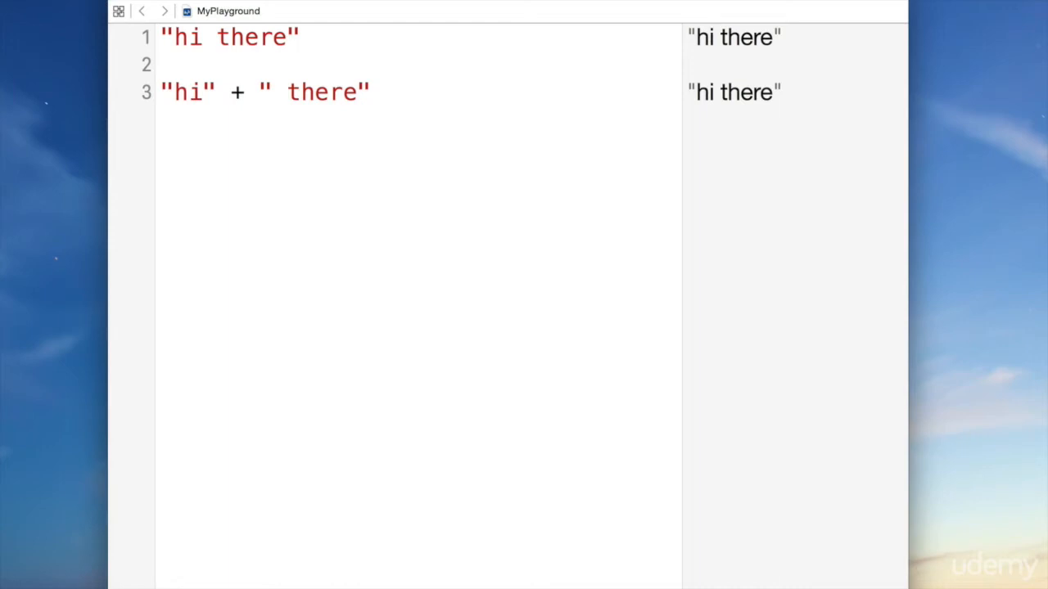
left_click(286, 92)
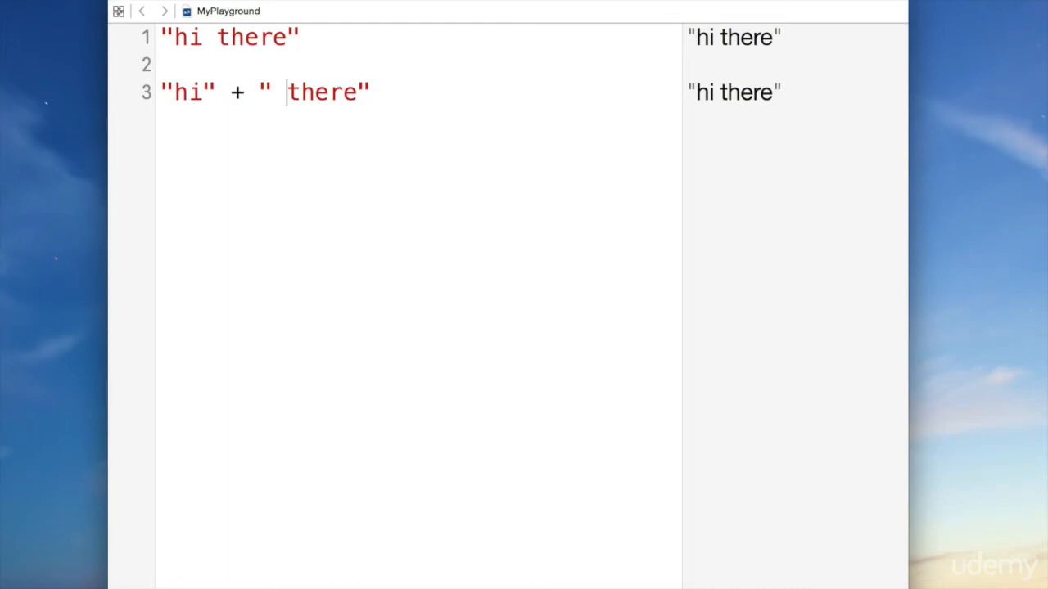
left_click(370, 92)
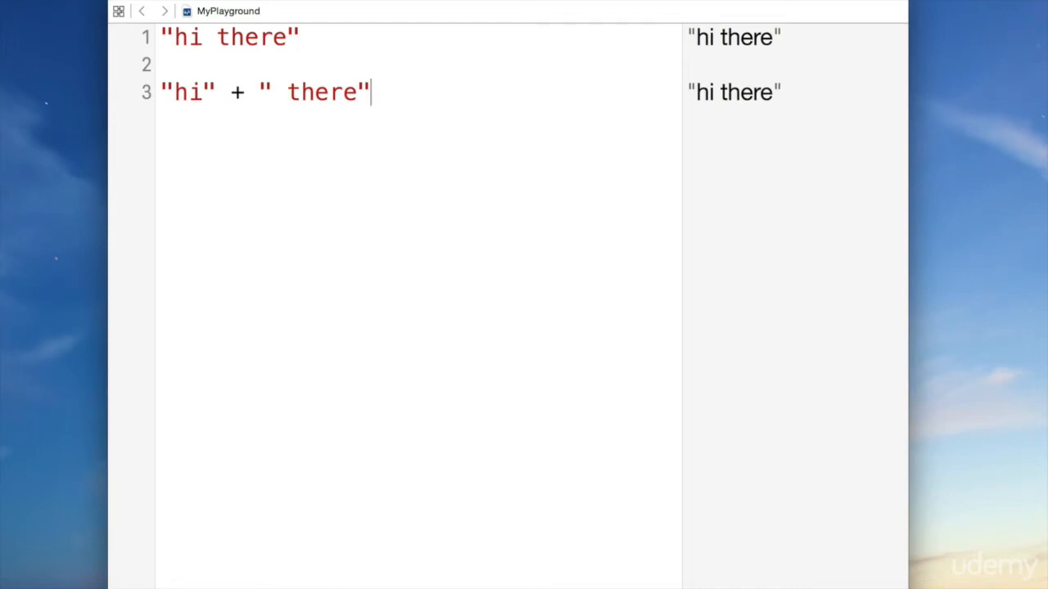
Step: Add print("hi there") on line 5, then select the "hi there" string on line 1
type("print(\"")
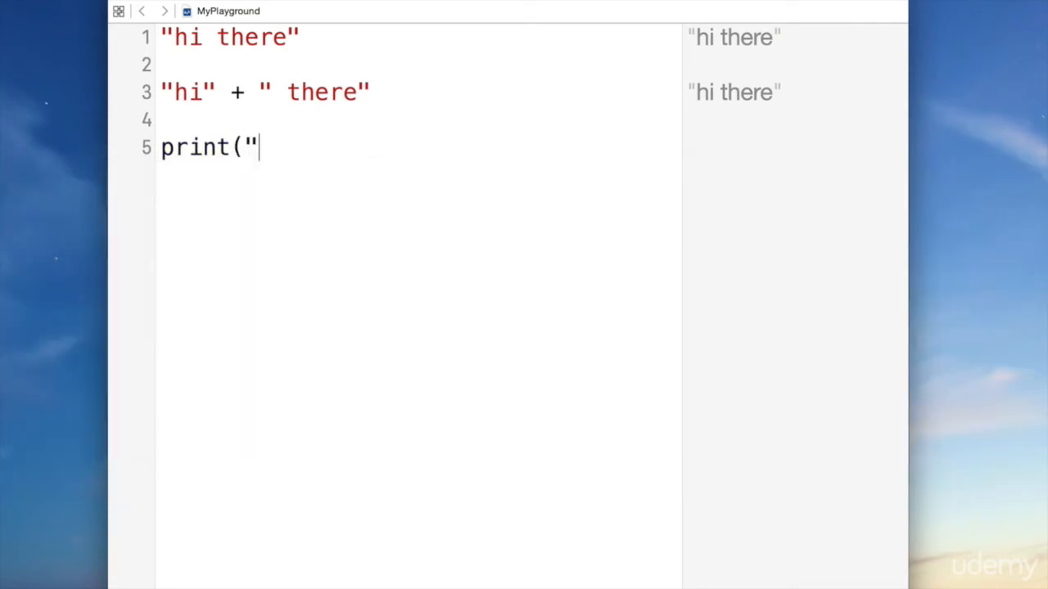
type("hi there\")")
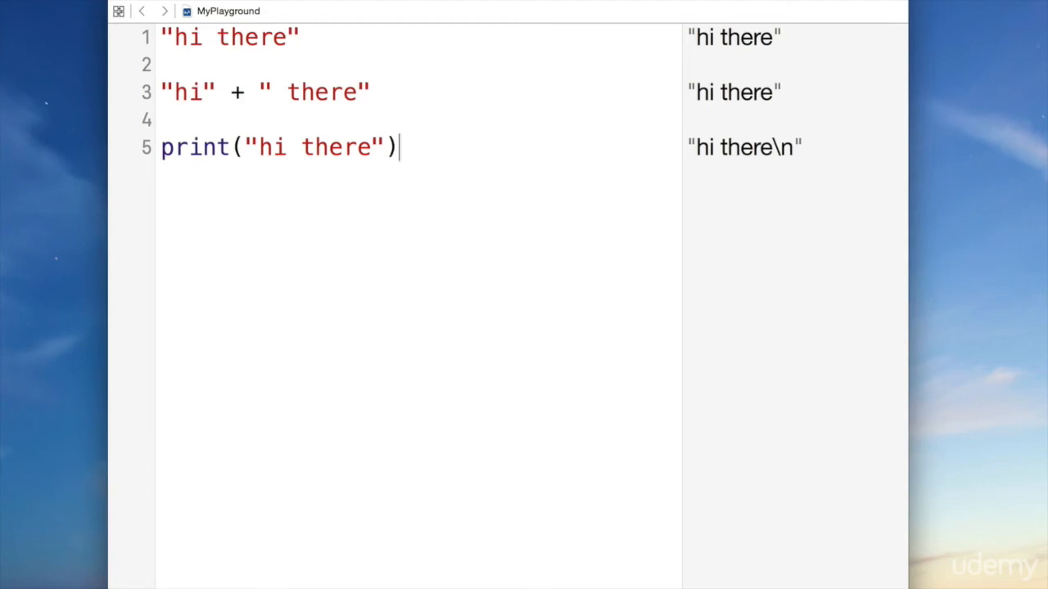
double_click(230, 36)
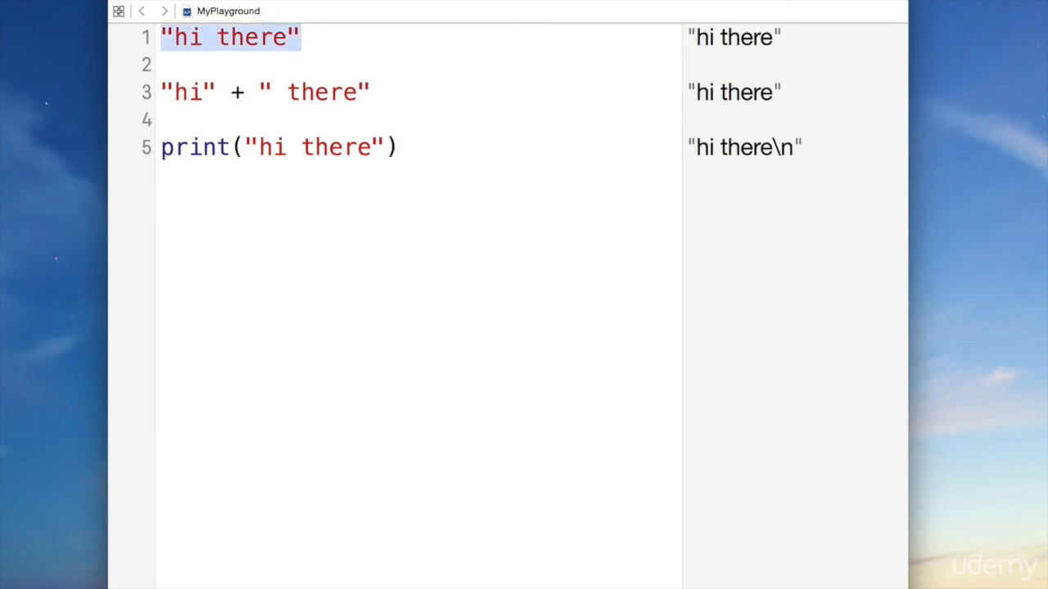